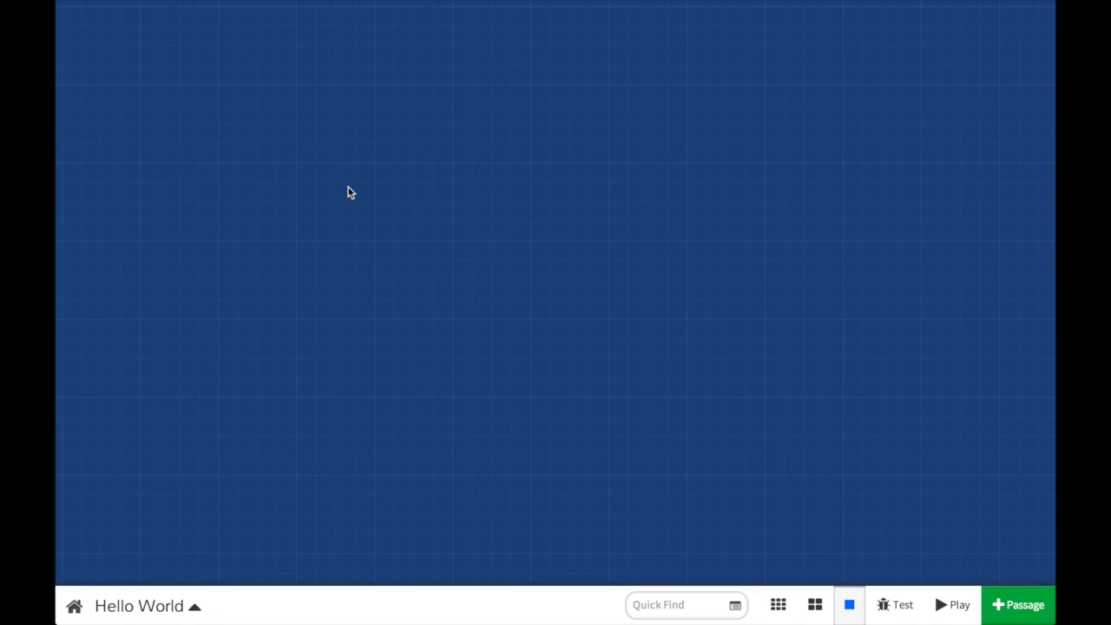
Add the start passage reading 'You stand before a large oak door. What now?' with its two links
{"action": "left_click", "coordinate": [1018, 605]}
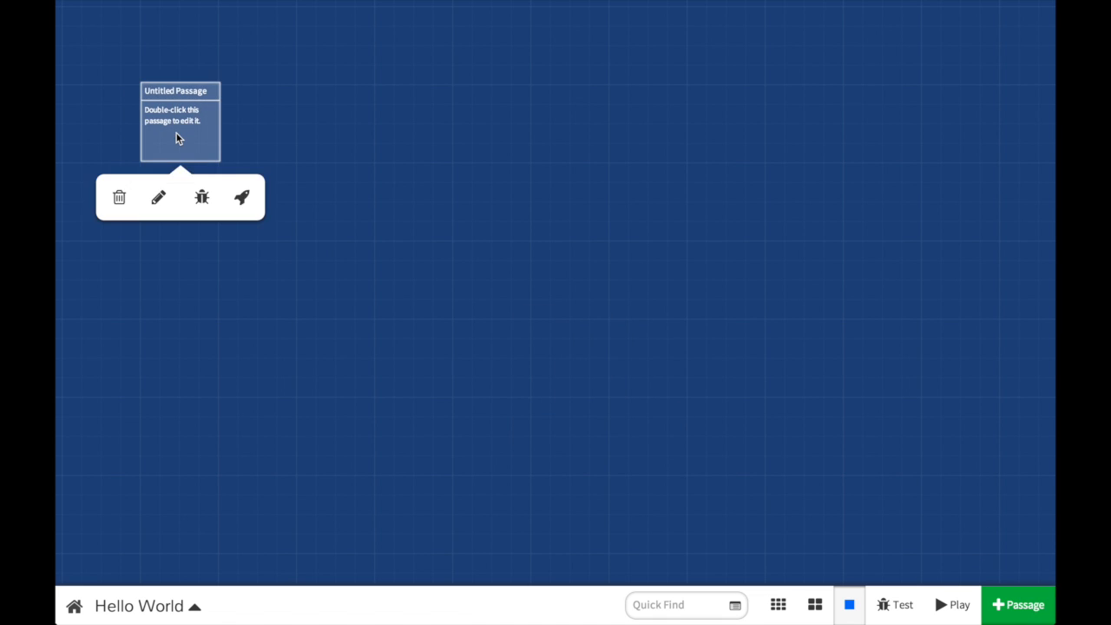
{"action": "double_click", "coordinate": [180, 122]}
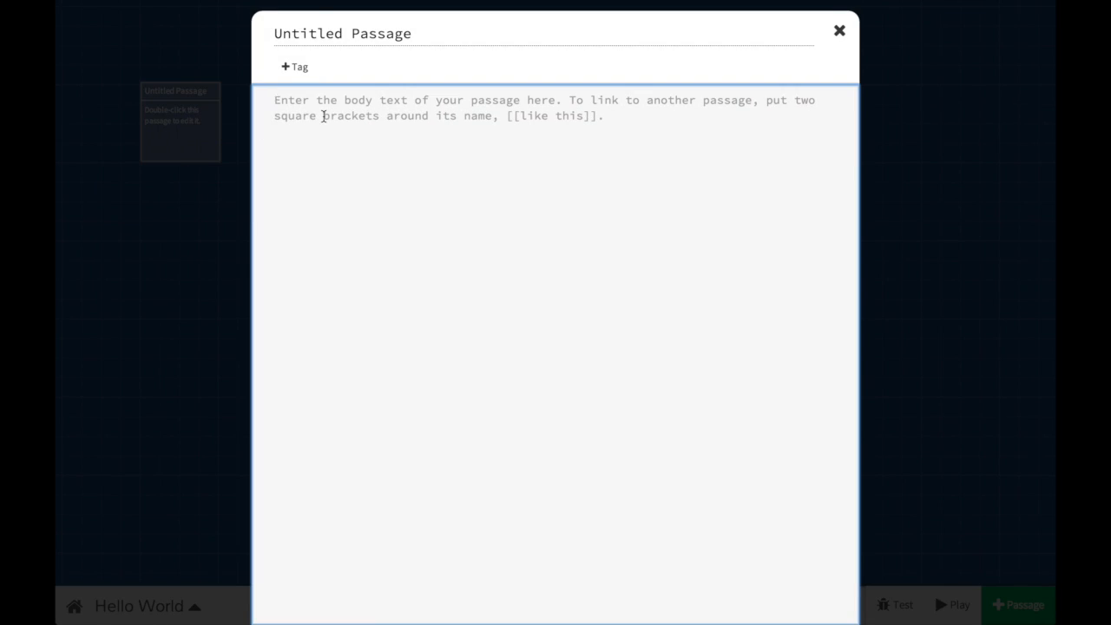
{"action": "type", "text": "You stand before a large oak door. What now?"}
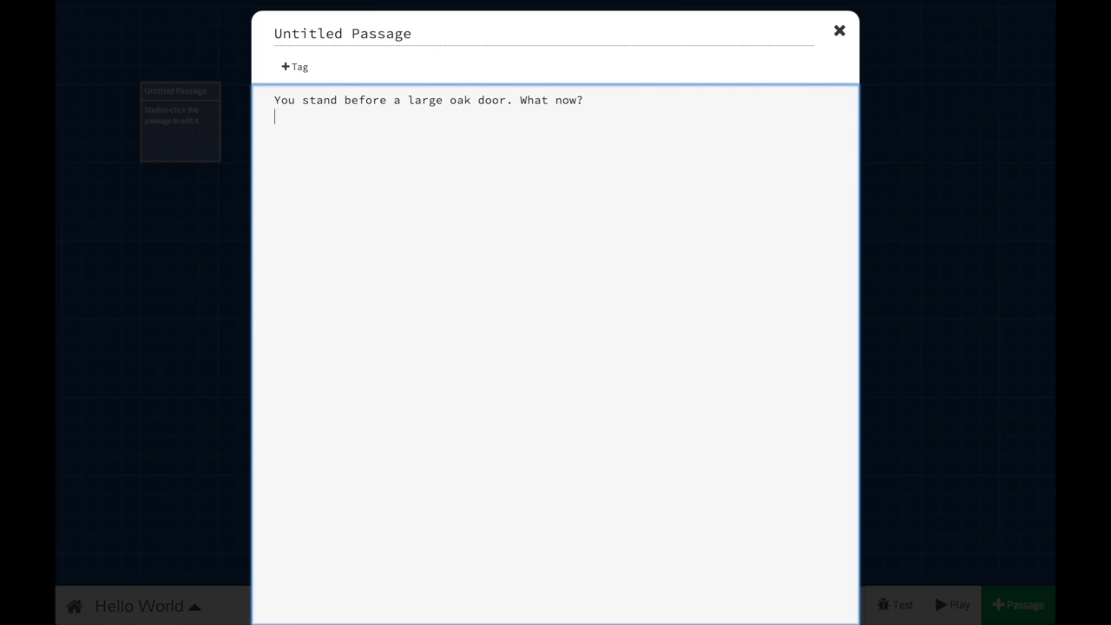
{"action": "left_click", "coordinate": [839, 30]}
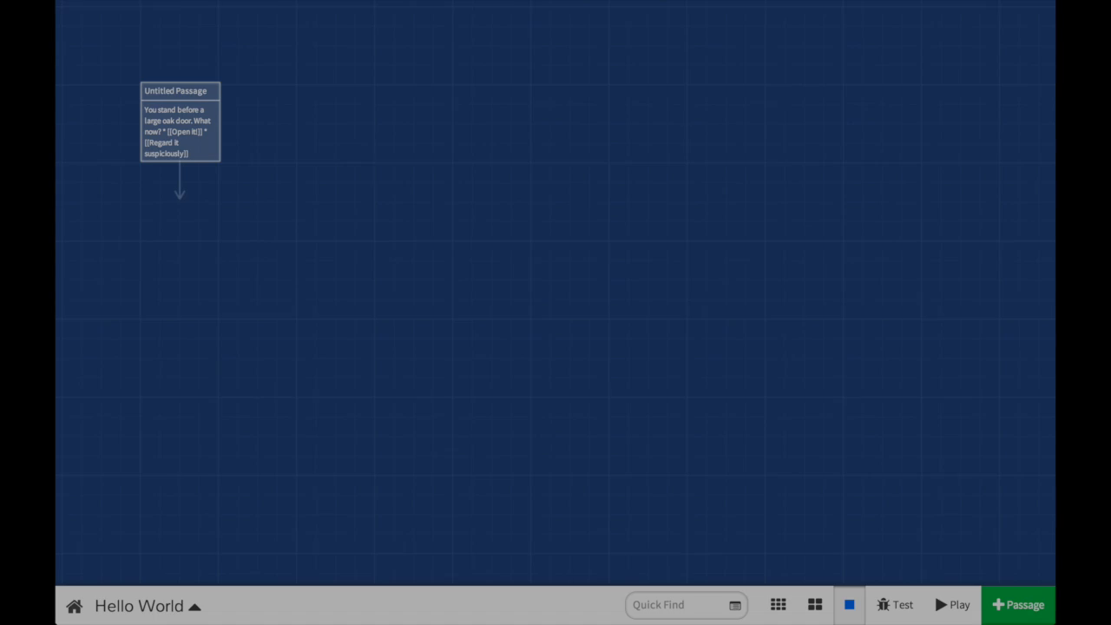
Write 'It doesn't look dangerous, at fi…' in the 'Regard it suspiciously' passage
{"action": "left_click", "coordinate": [297, 239]}
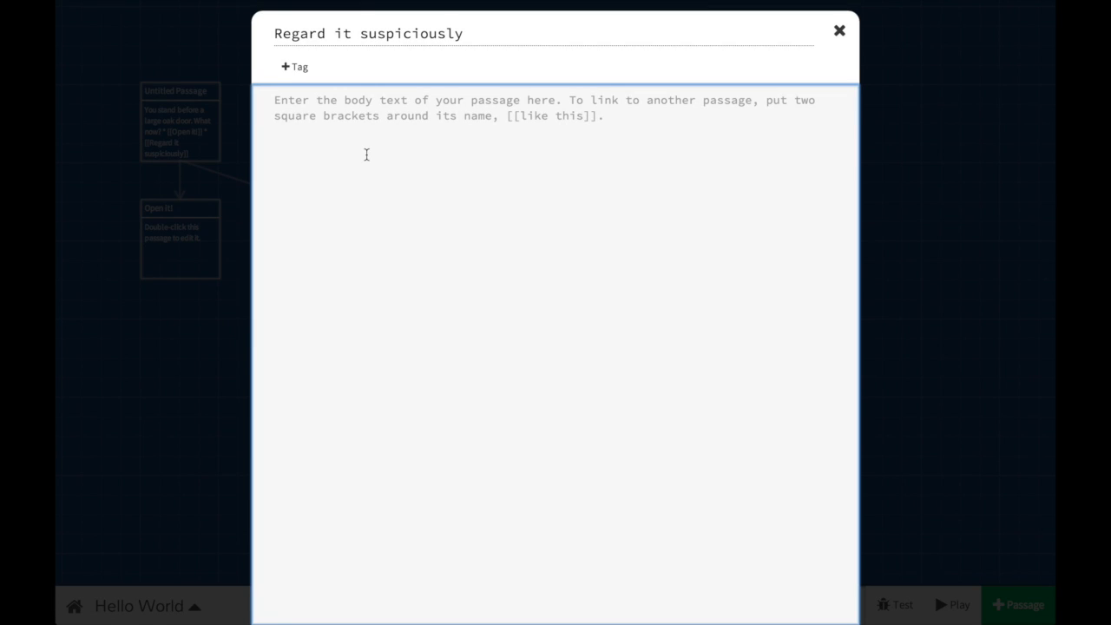
{"action": "type", "text": "It doesn't look dangerous, at fi"}
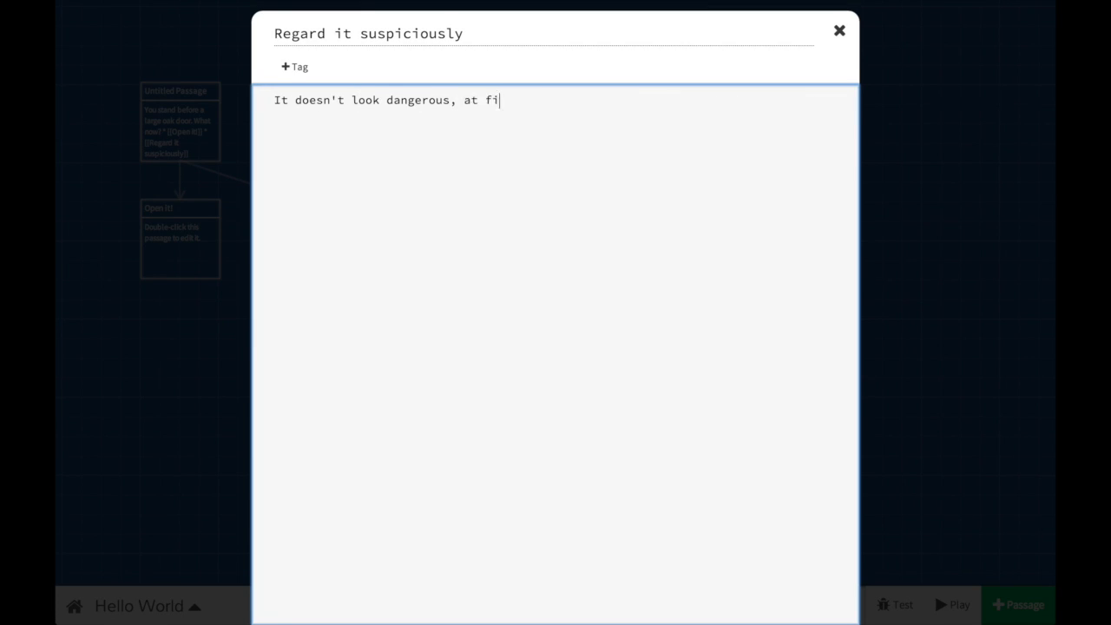
{"action": "left_click", "coordinate": [838, 31]}
{"action": "type", "text": "The world"}
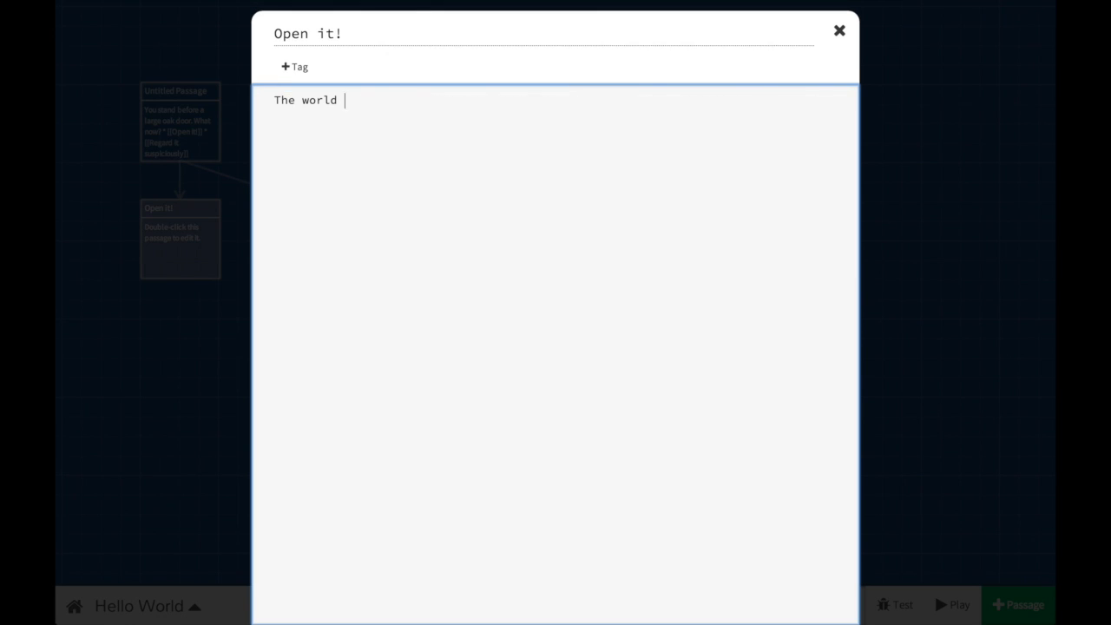
Write 'The world is full of sunshine and life! Wonderful.' in 'Open it!' and tag it 'ending'
{"action": "type", "text": "is full of sunshine and life! Wonderful."}
{"action": "type", "text": "en"}
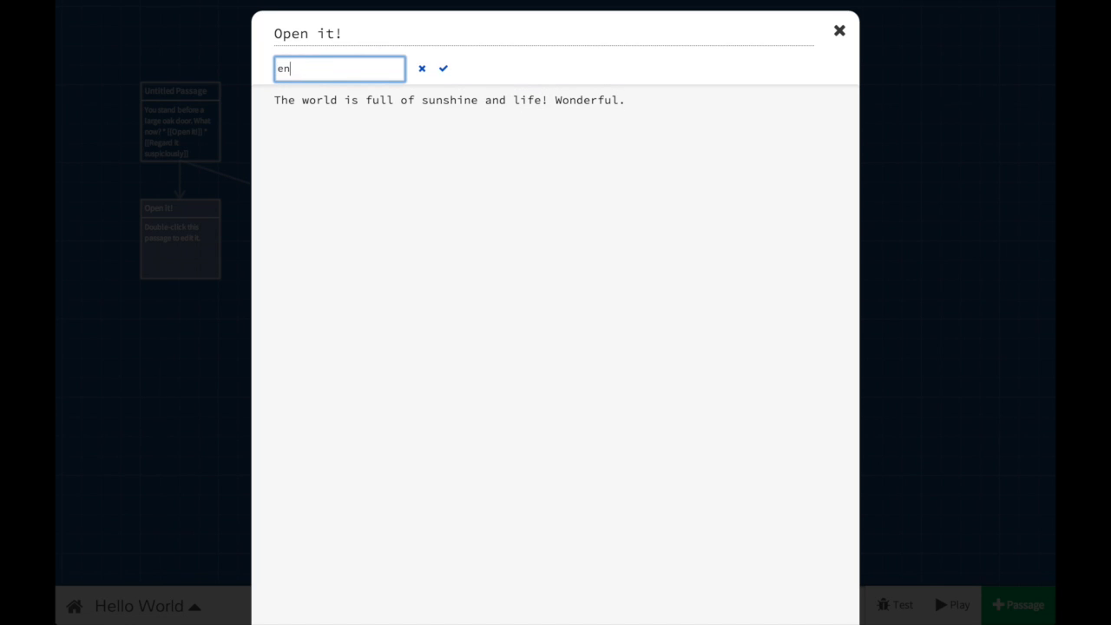
{"action": "left_click", "coordinate": [443, 68]}
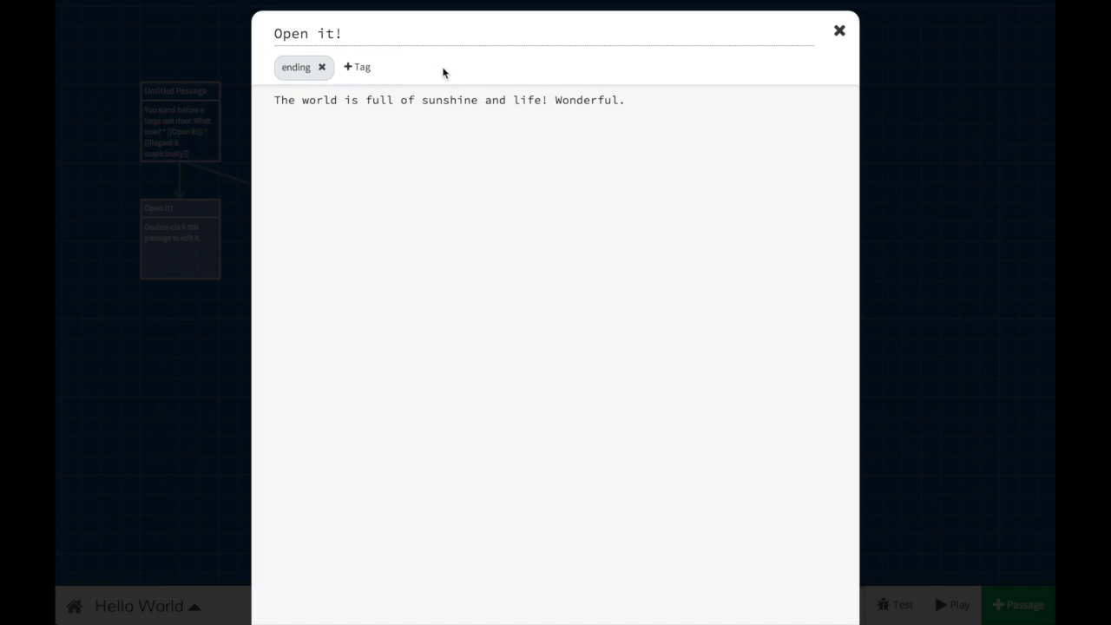
{"action": "left_click", "coordinate": [838, 31]}
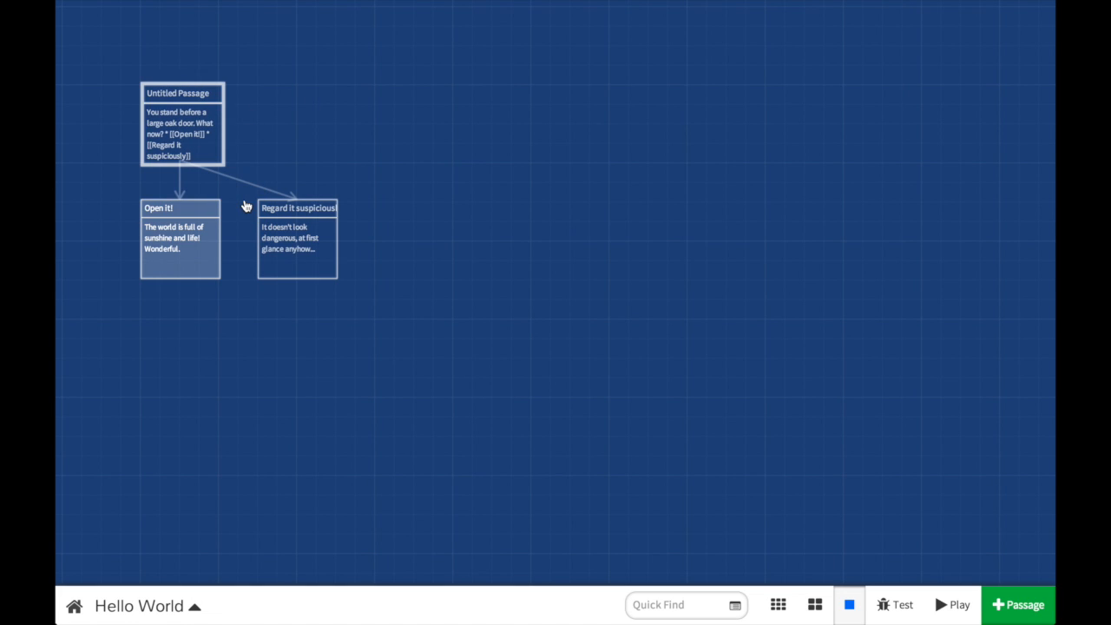
Quick-find 'wonderful' to highlight the 'Open it!' passage on the map
{"action": "left_click", "coordinate": [686, 605]}
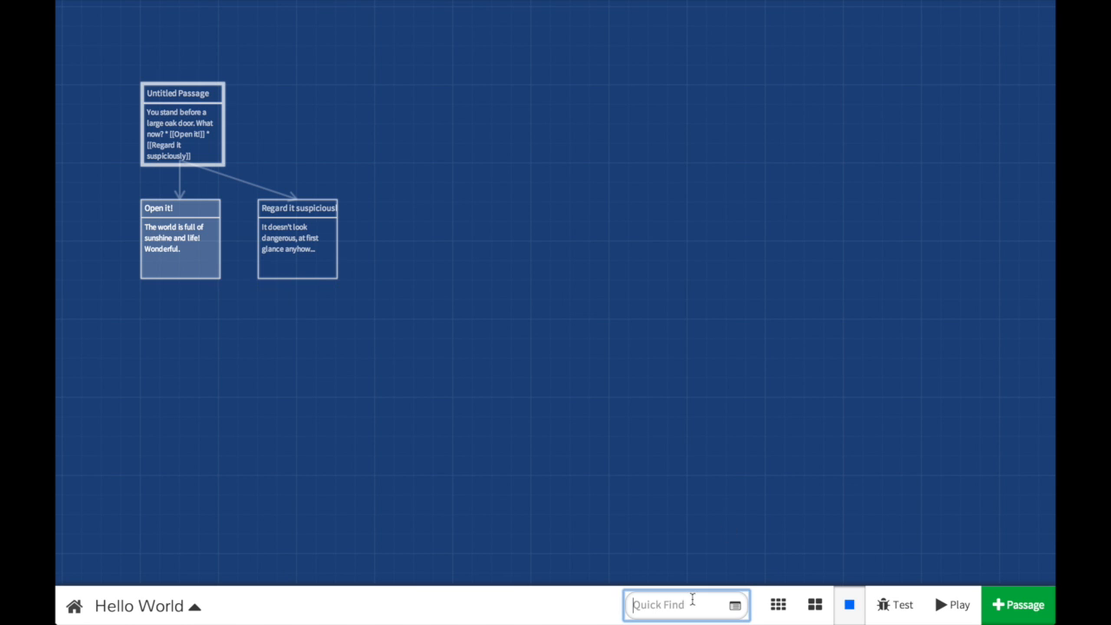
{"action": "type", "text": "wonderful"}
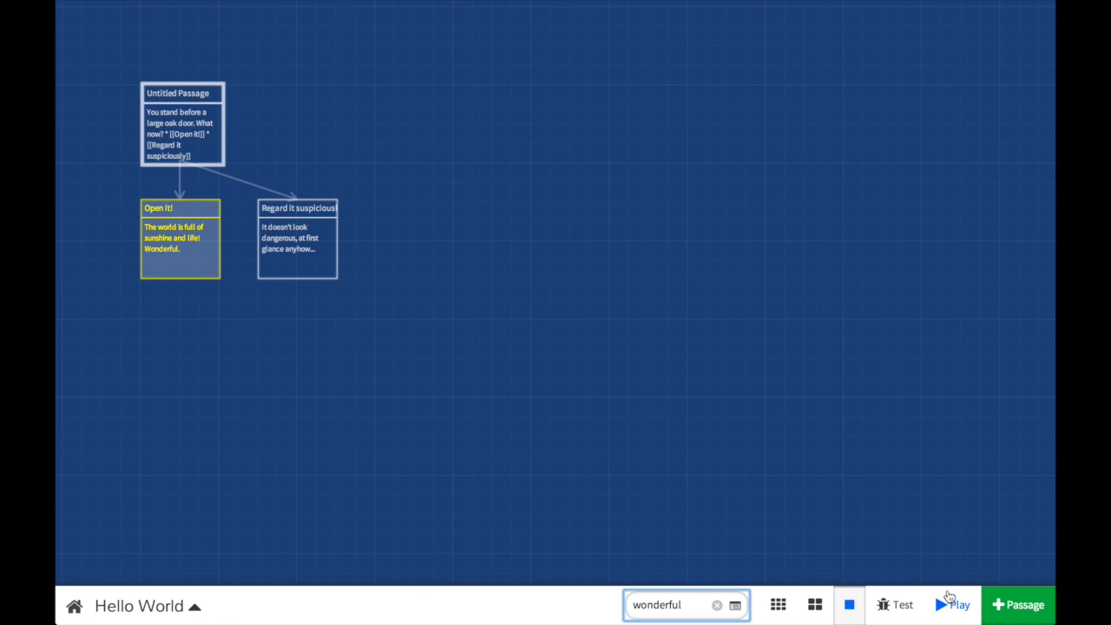